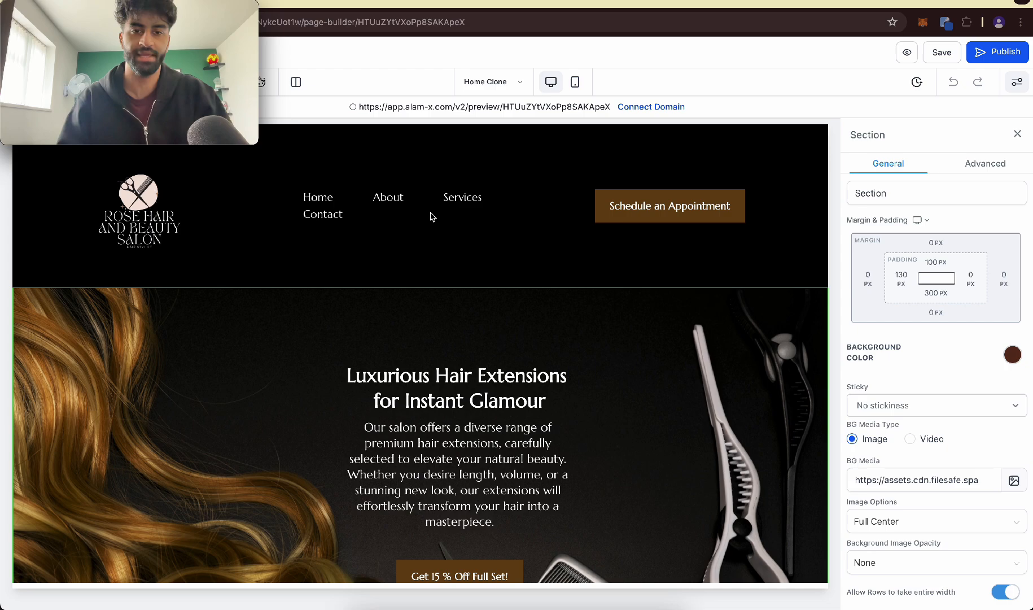
Step: Switch the salon homepage to mobile preview and select the navigation menu
click(669, 205)
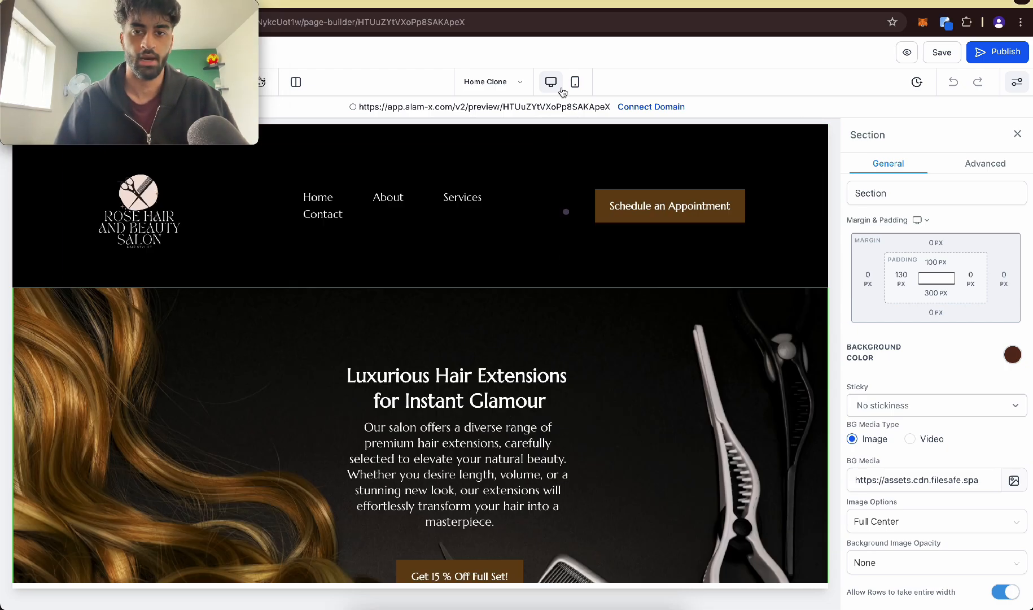
click(572, 82)
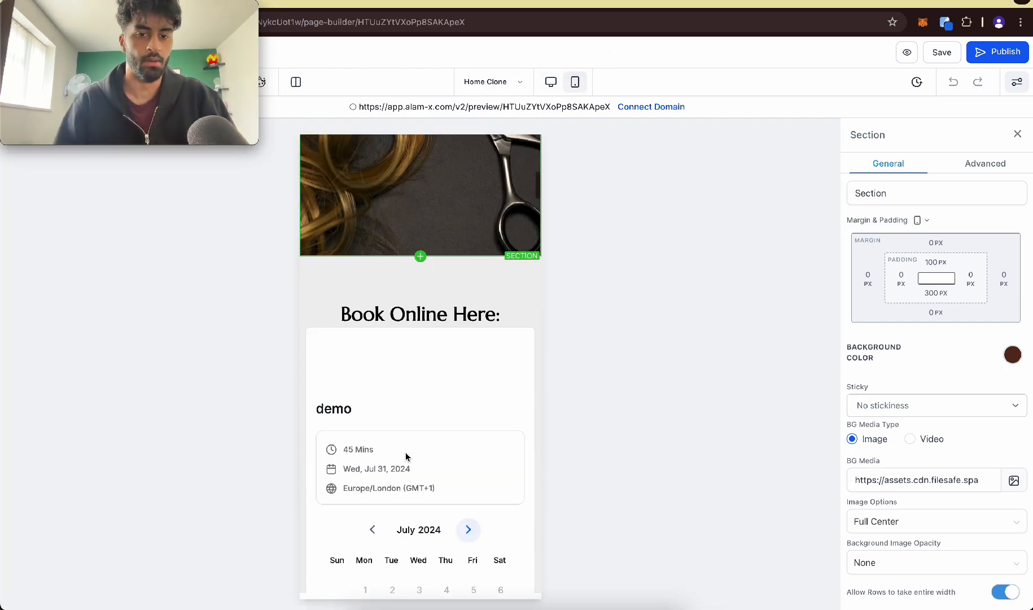
scroll(down, 3)
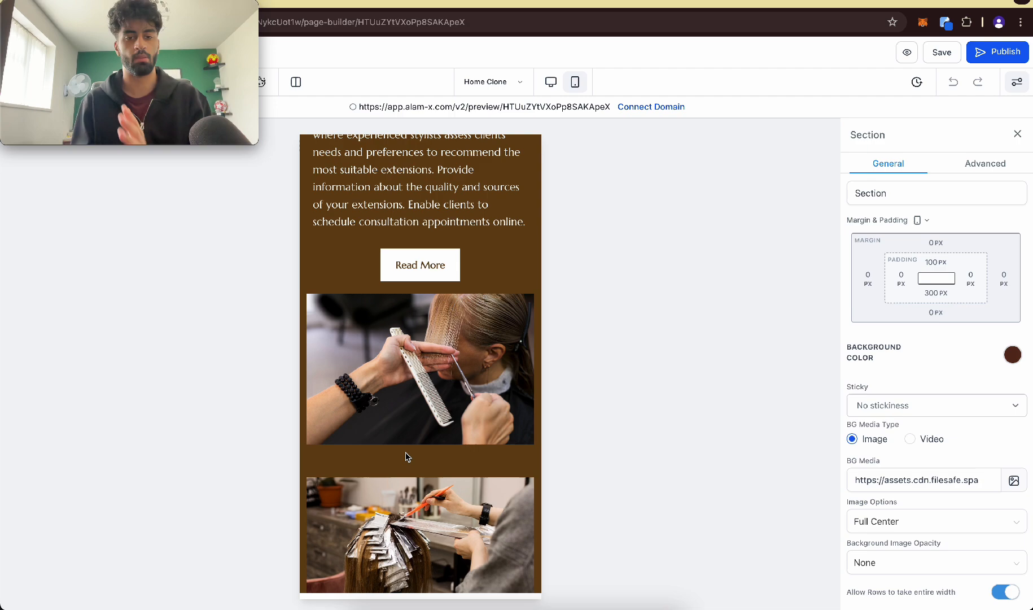
scroll(down, 3)
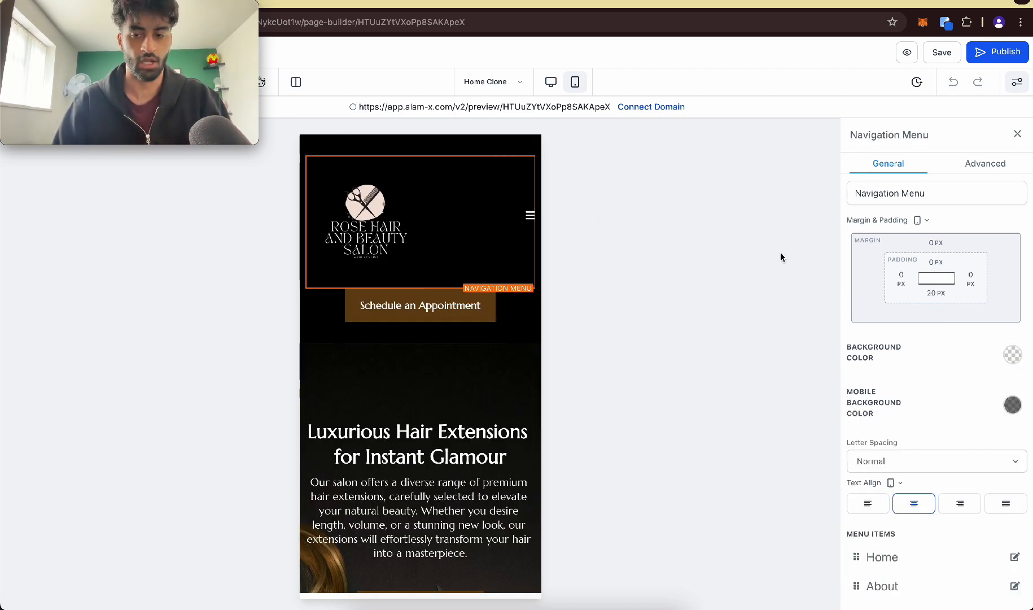
Step: Set the mobile brand logo width to 150 px
scroll(down, 3)
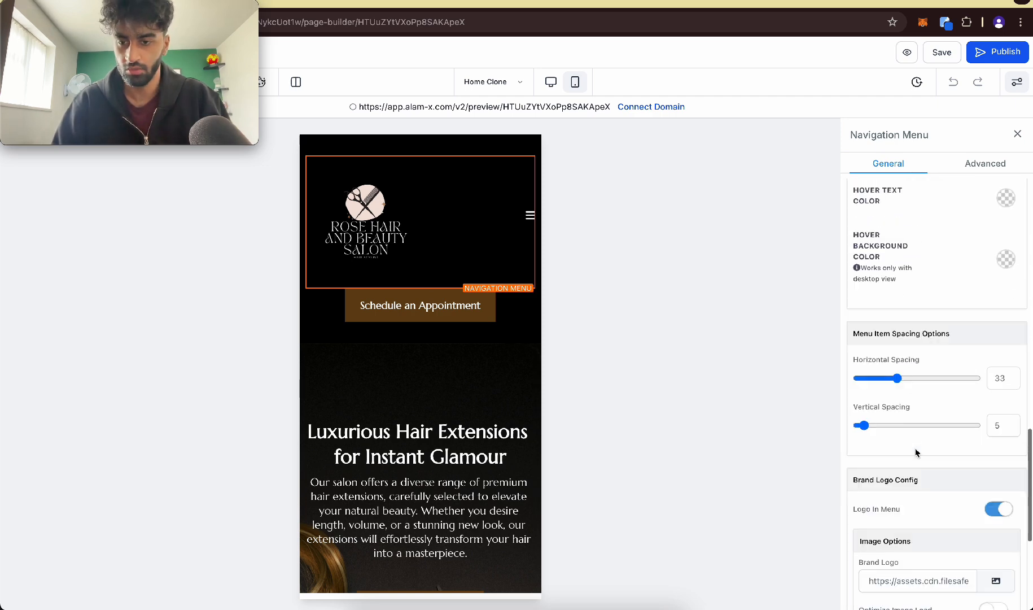
scroll(down, 3)
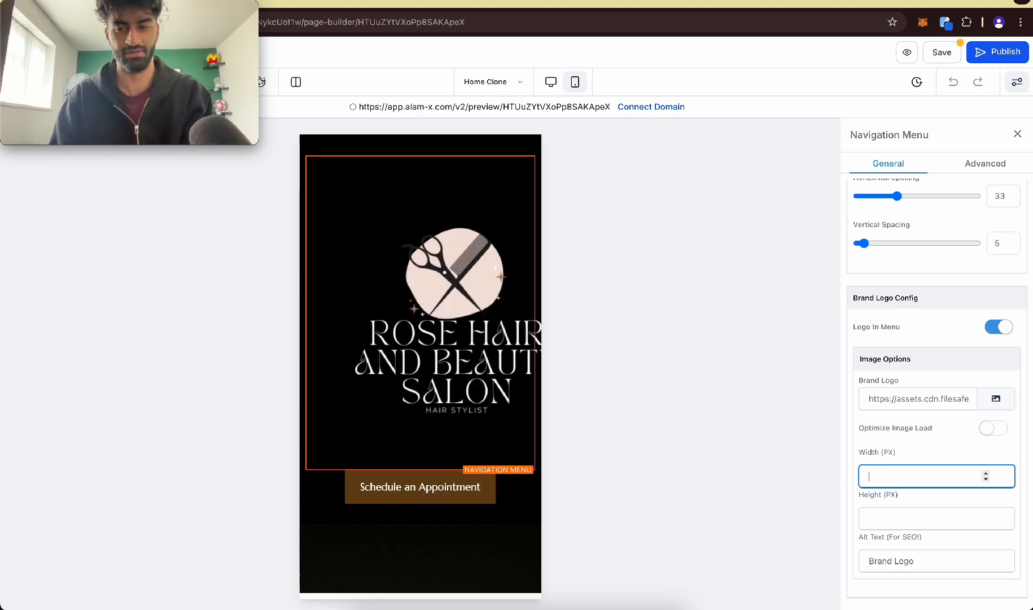
text(150)
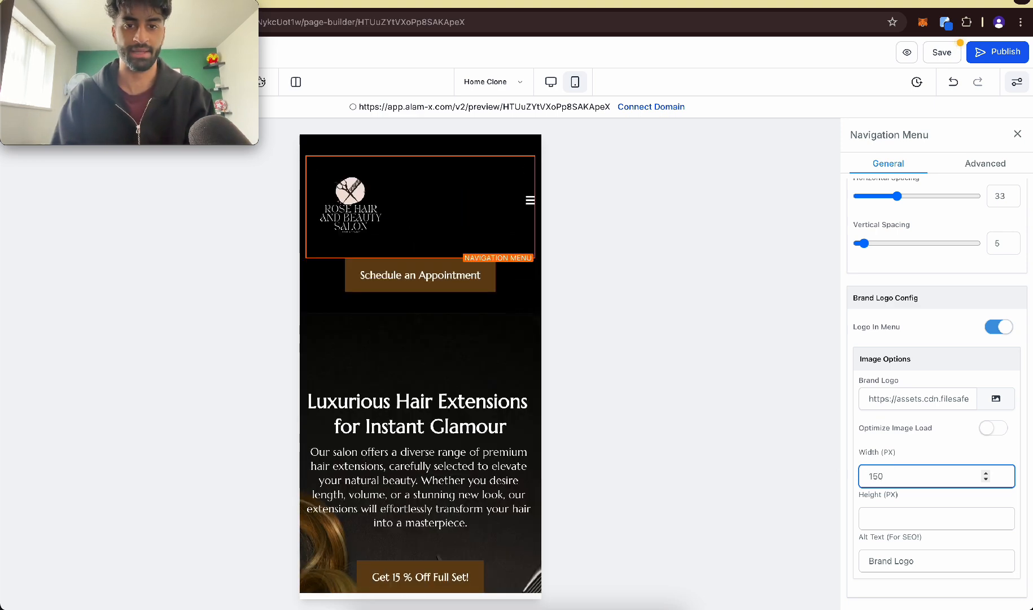
mouse_move(568, 212)
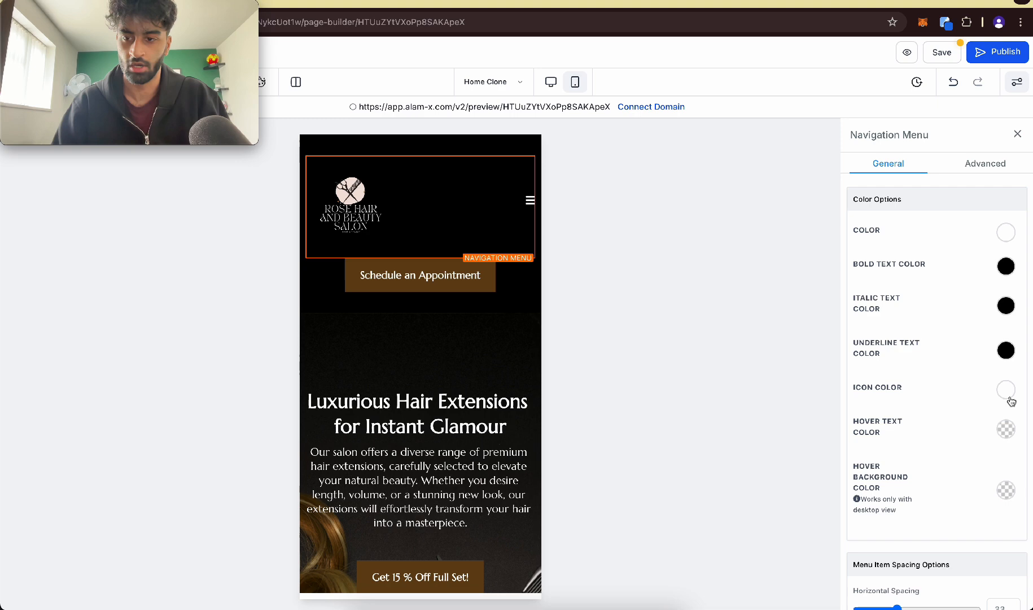
Step: Recolour the navigation menu icon light pink
click(1005, 389)
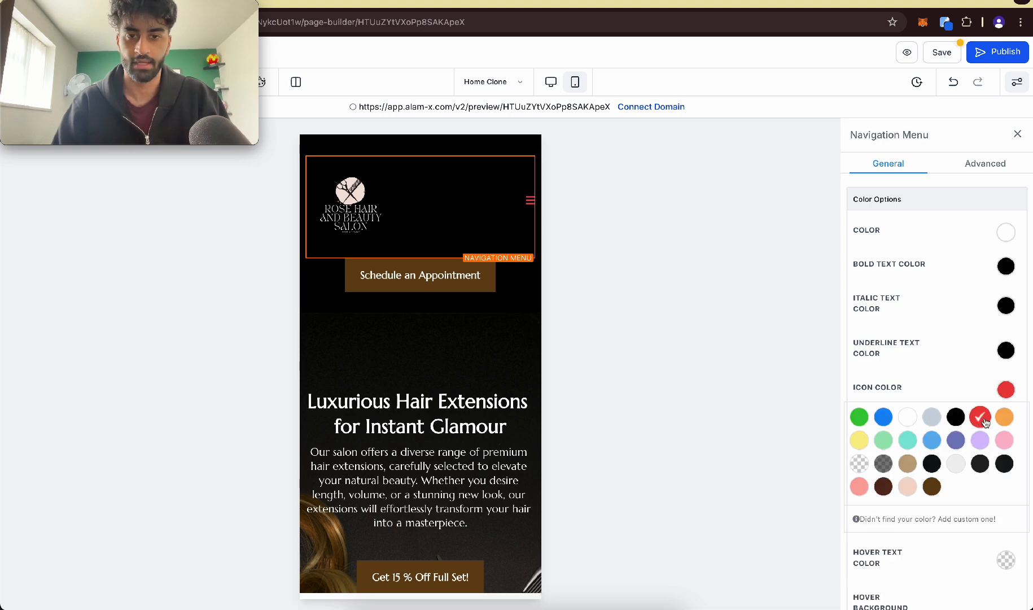
click(1004, 417)
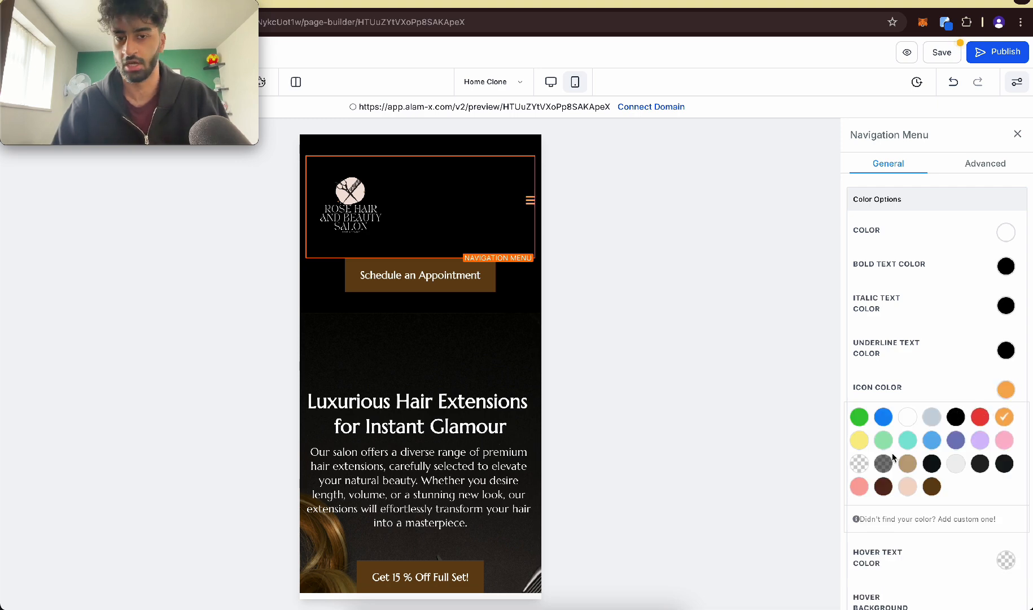
click(907, 487)
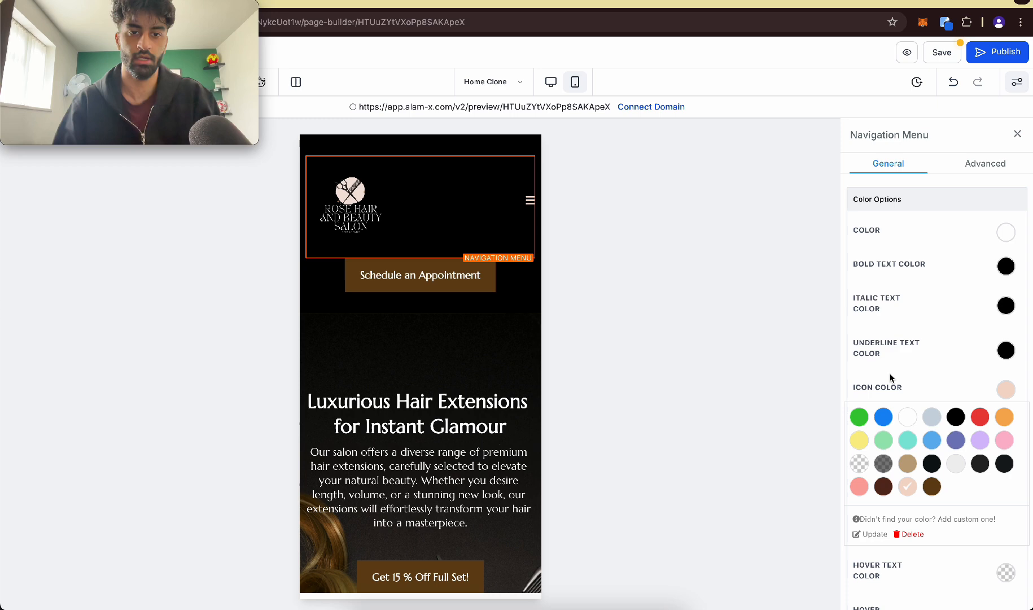
click(421, 275)
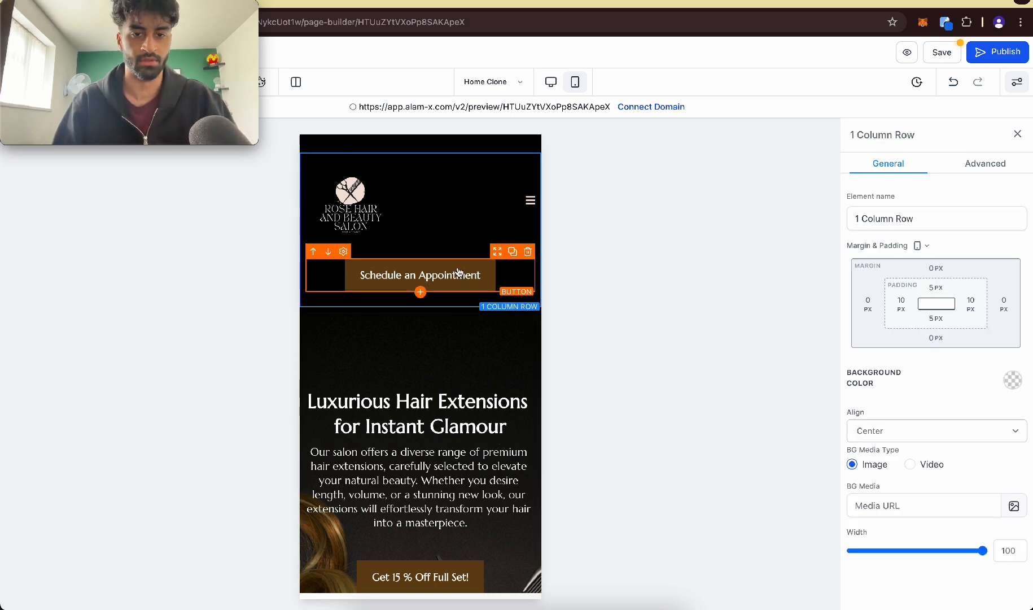
Step: Turn off mobile visibility for Schedule an Appointment and confirm it still shows on desktop
click(551, 81)
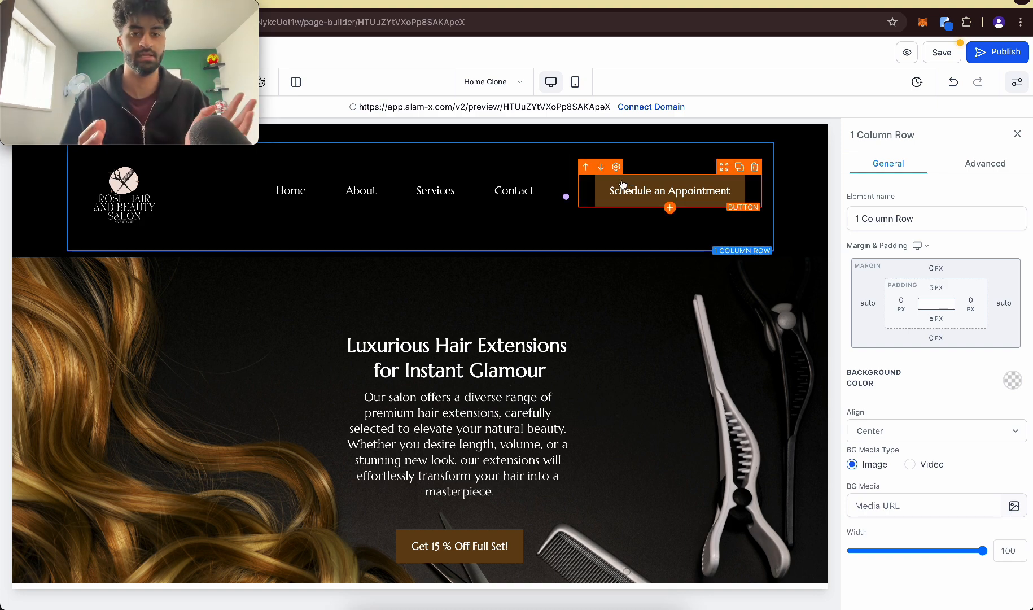
click(575, 82)
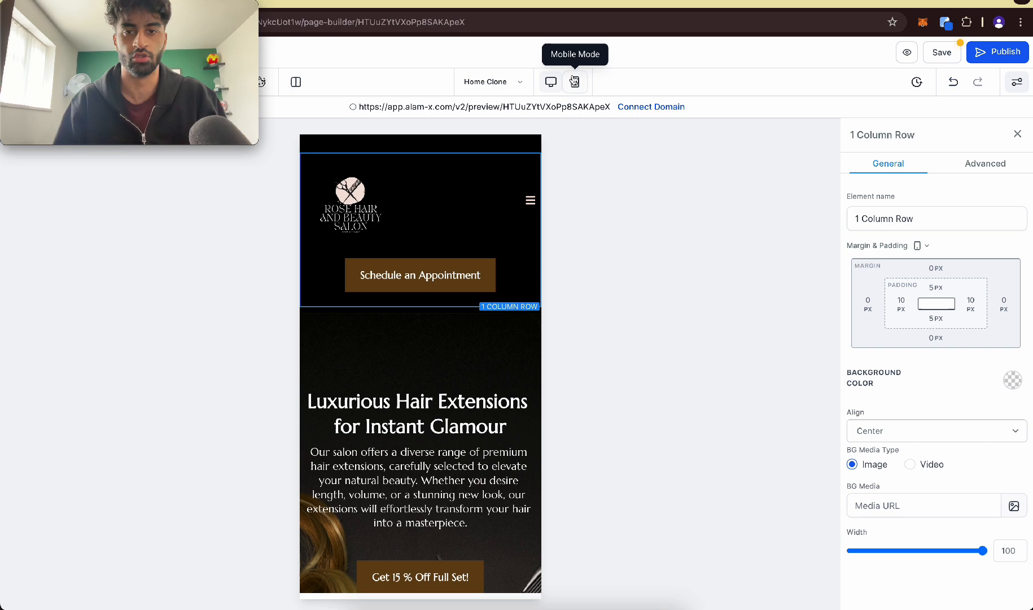
click(419, 275)
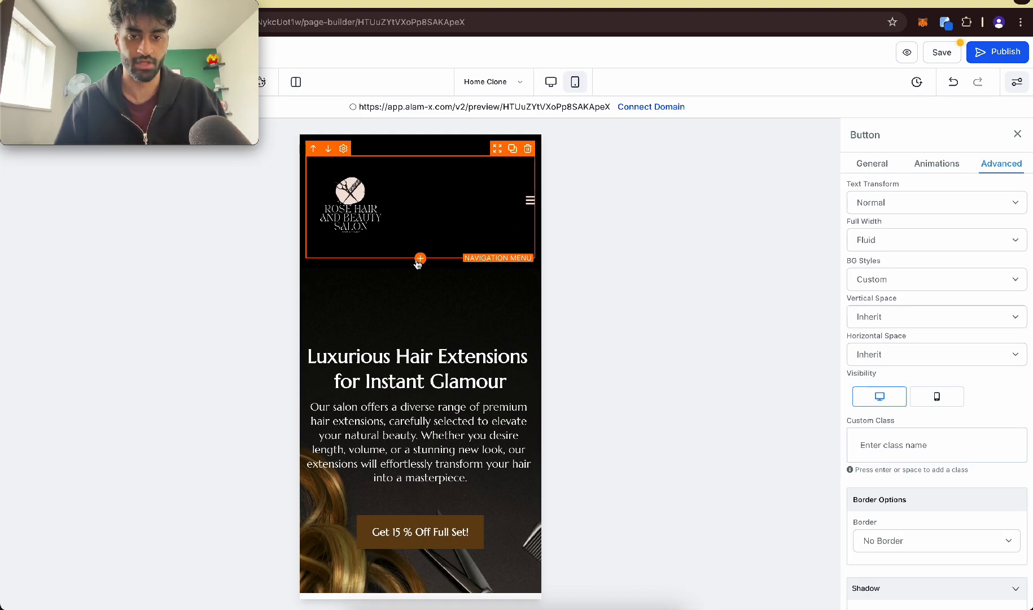
click(551, 82)
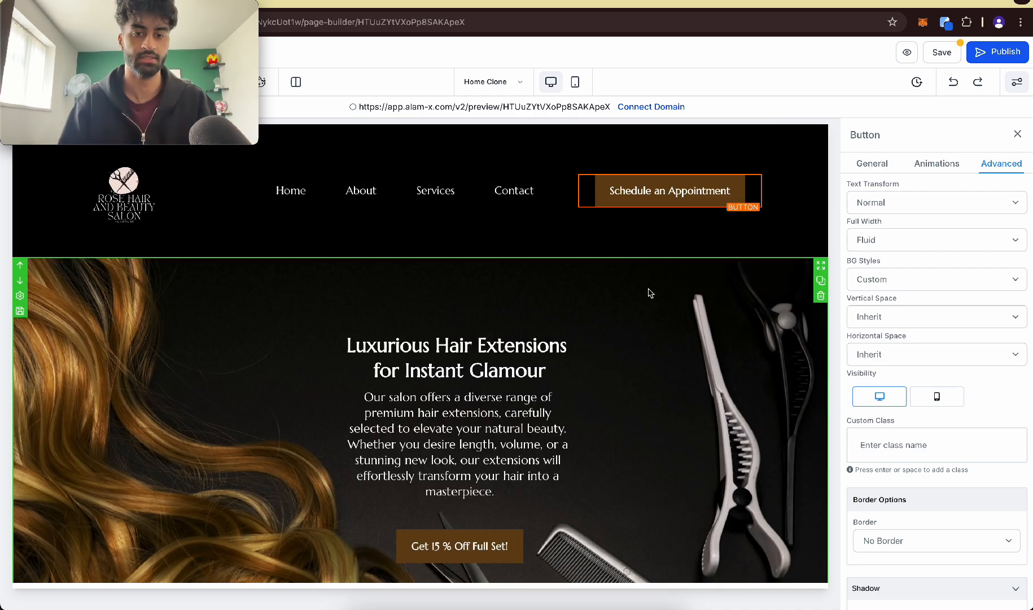
Step: Return to mobile preview and compare the hero section against the desktop layout
click(574, 82)
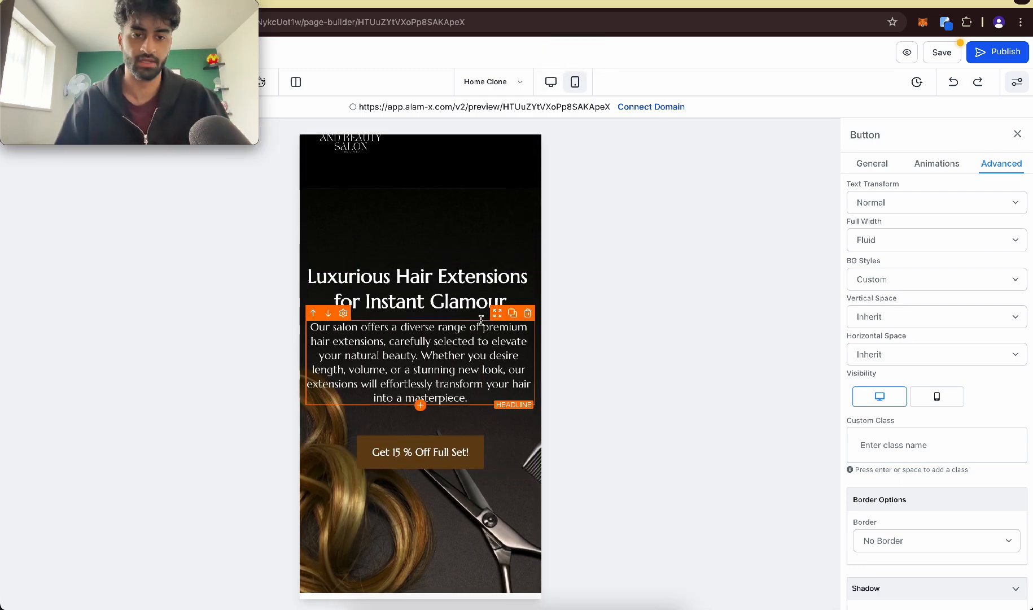
mouse_move(548, 82)
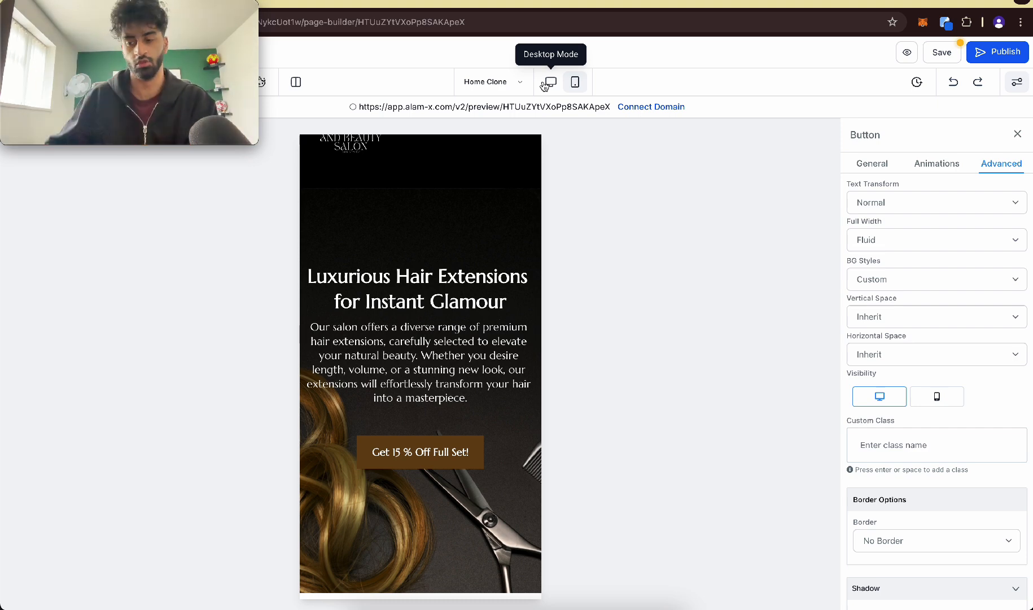
click(420, 290)
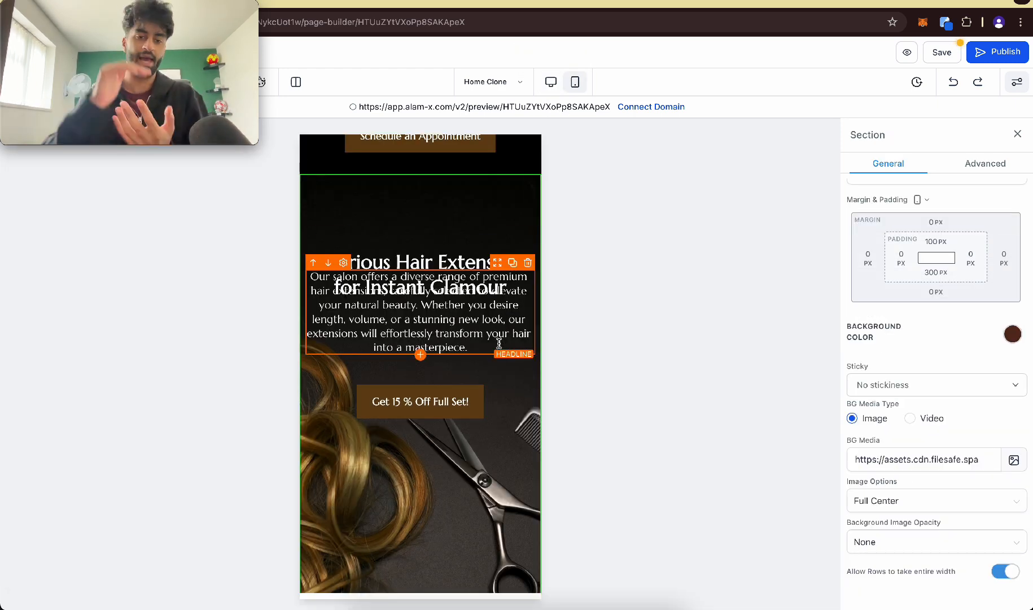
Step: Move the hero description below the headline with a 12 px margin
click(419, 401)
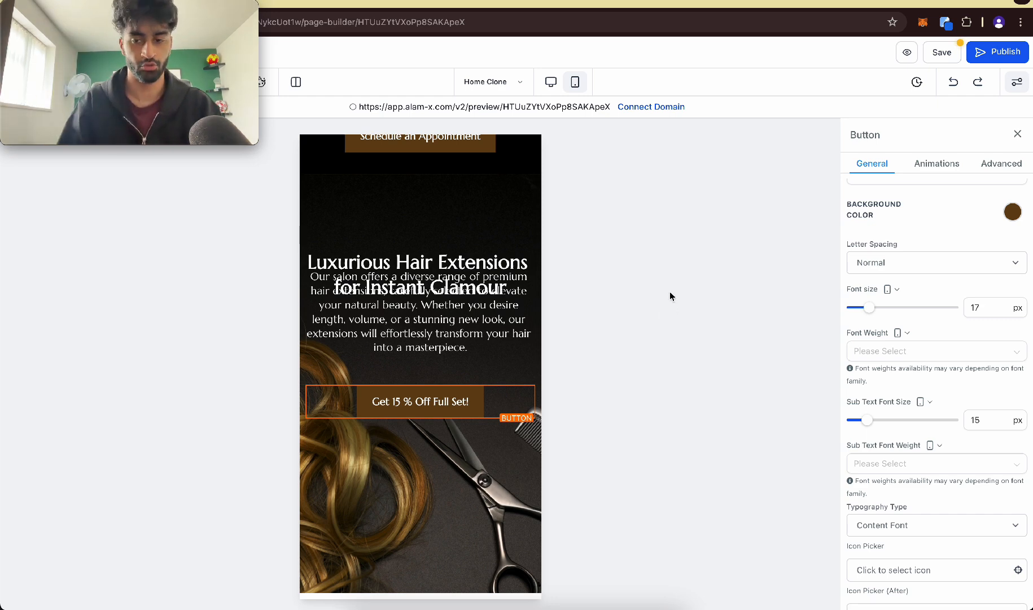
click(418, 309)
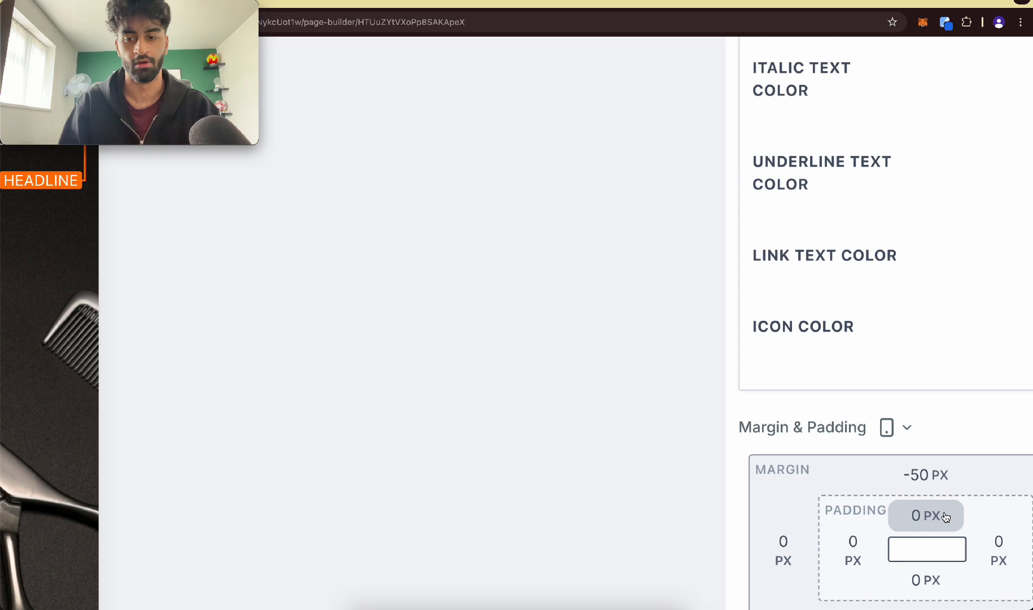
scroll(down, 3)
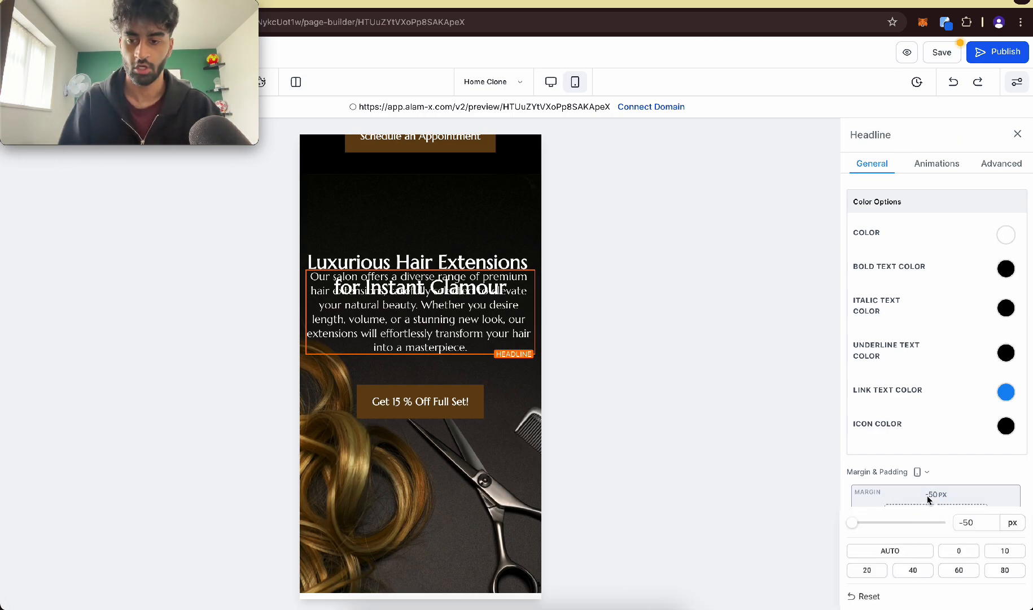
drag(851, 522, 906, 522)
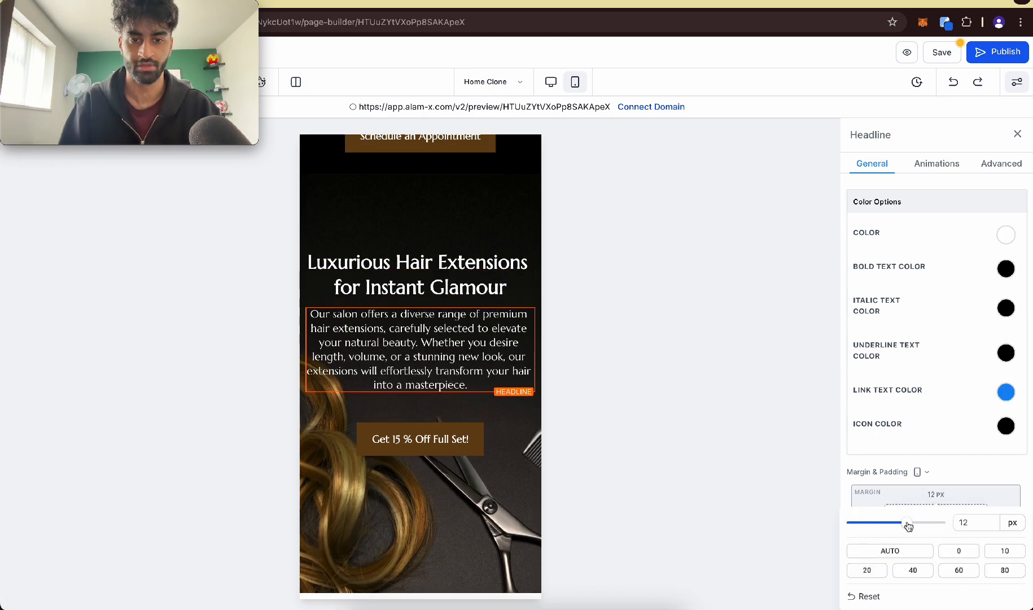
Step: Cut the Get 15 % Off Full Set! button's top margin to 22 px
click(419, 437)
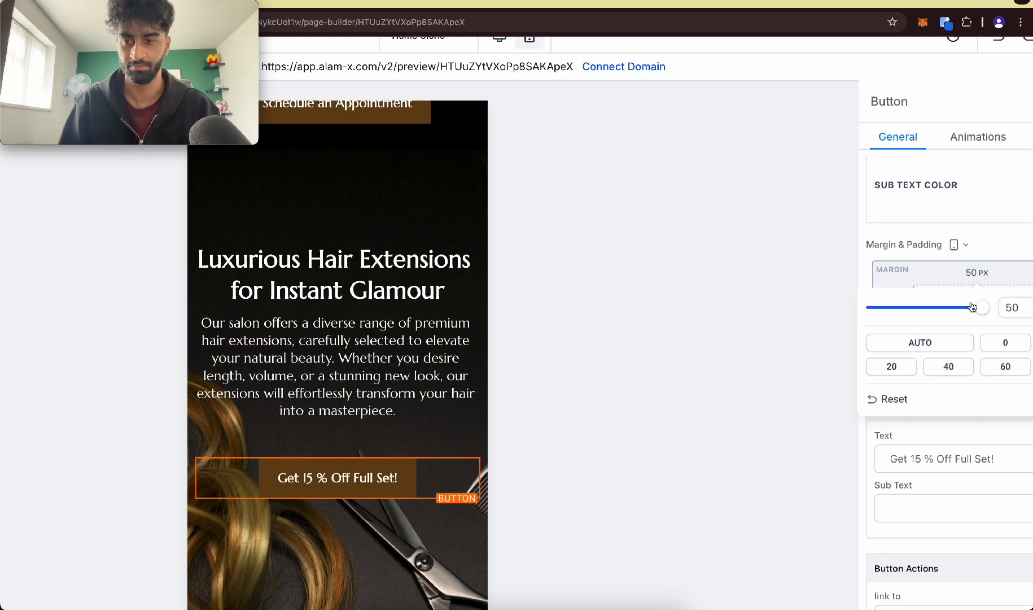
drag(981, 307, 951, 307)
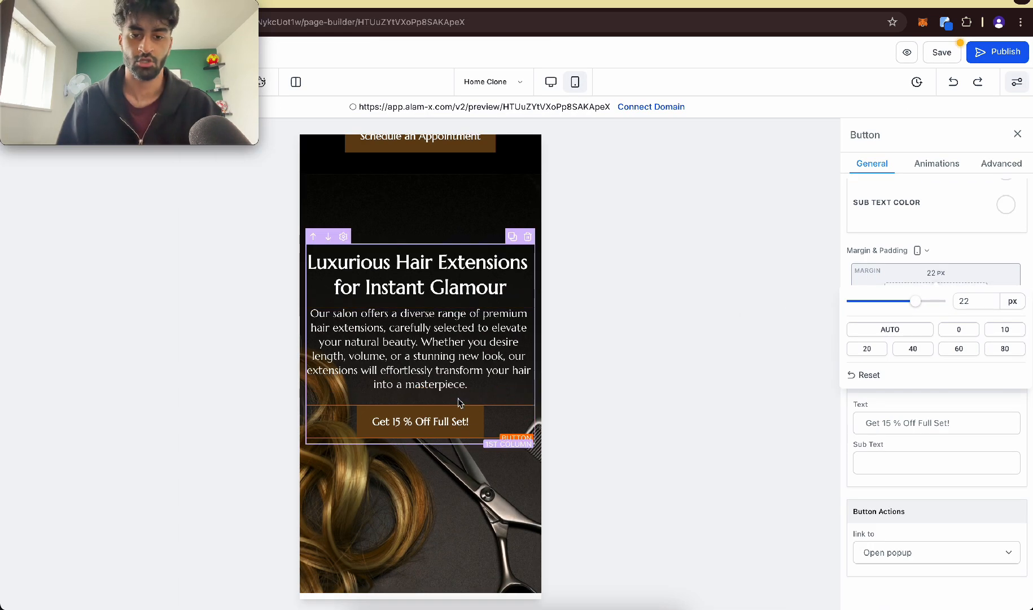
click(551, 82)
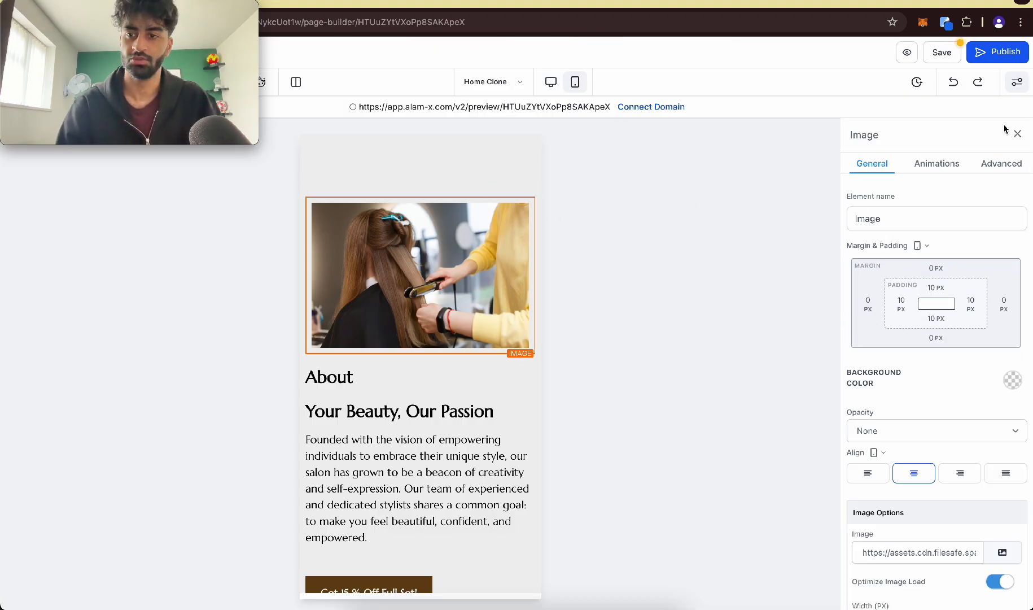
Step: Give the About photo a 2px Bottom Thumbnail Border and a #707070 box shadow
click(1001, 164)
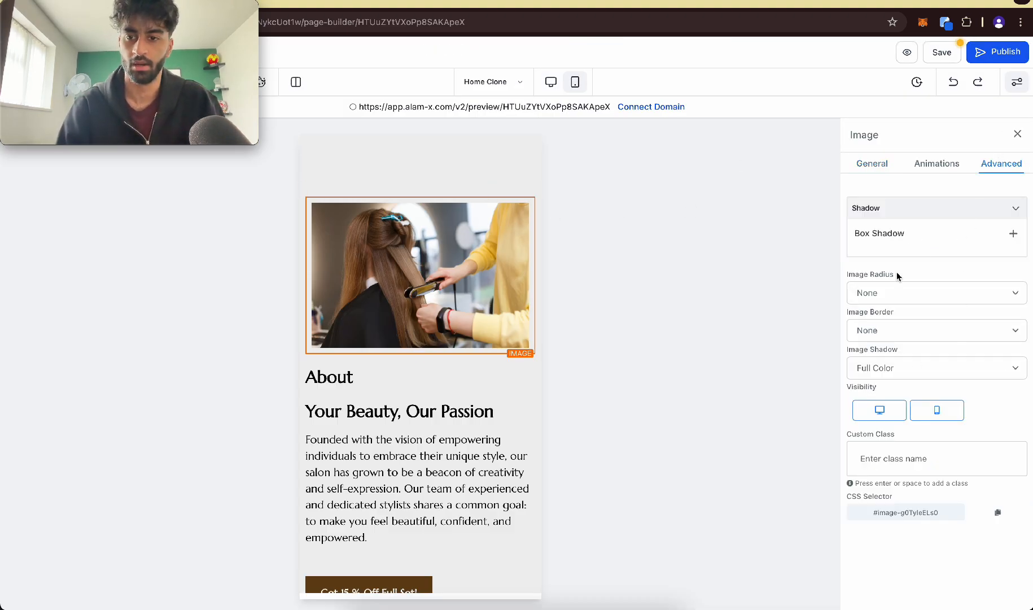
click(933, 330)
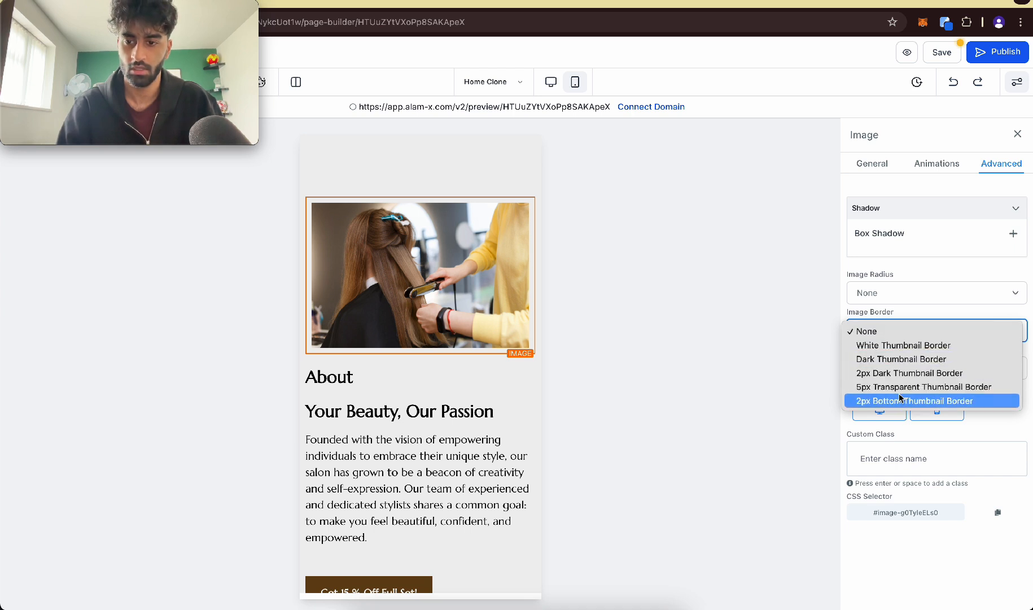
click(912, 401)
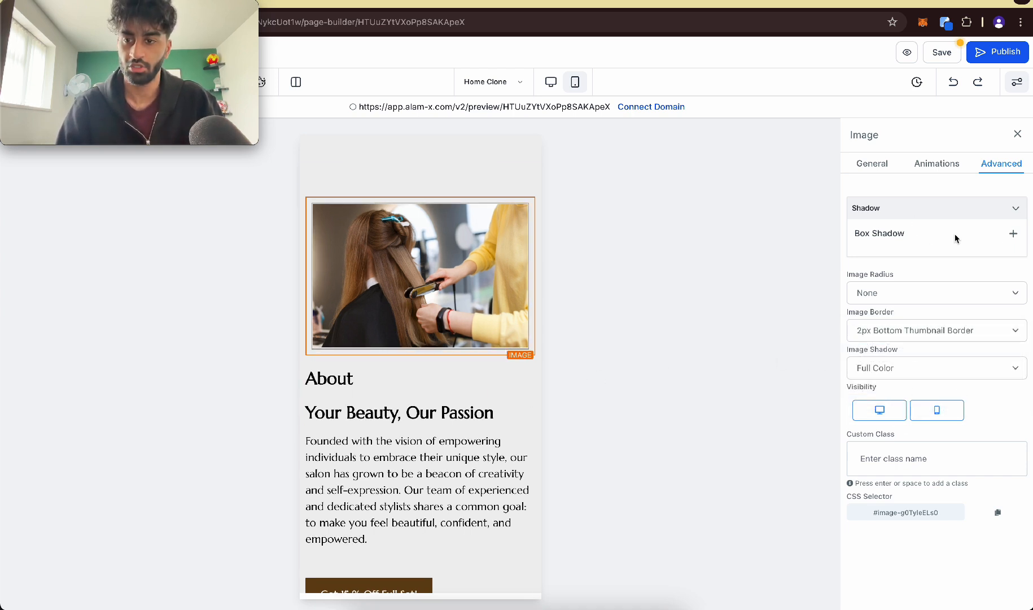
click(1013, 232)
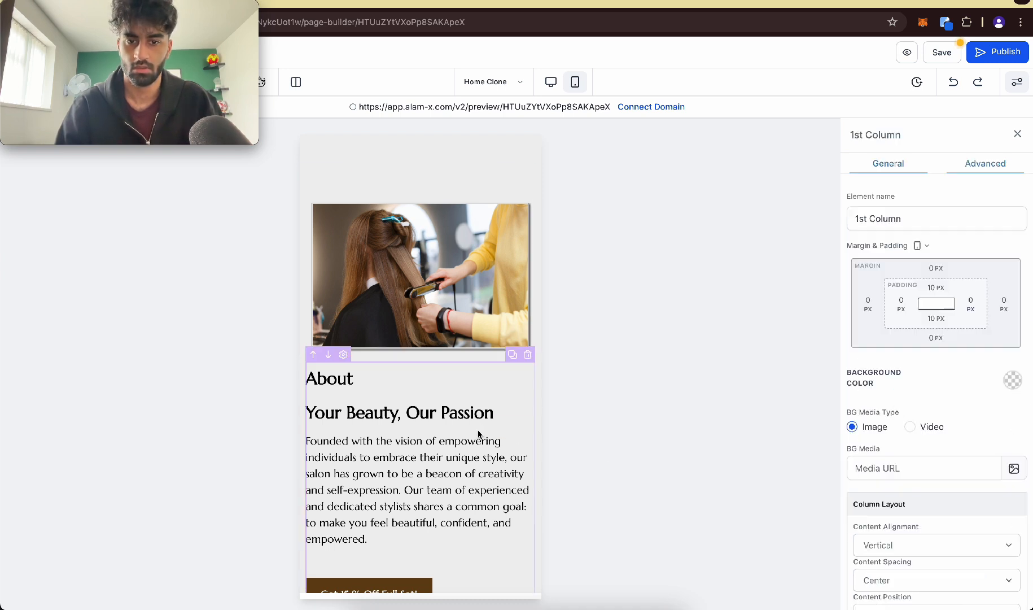
click(415, 490)
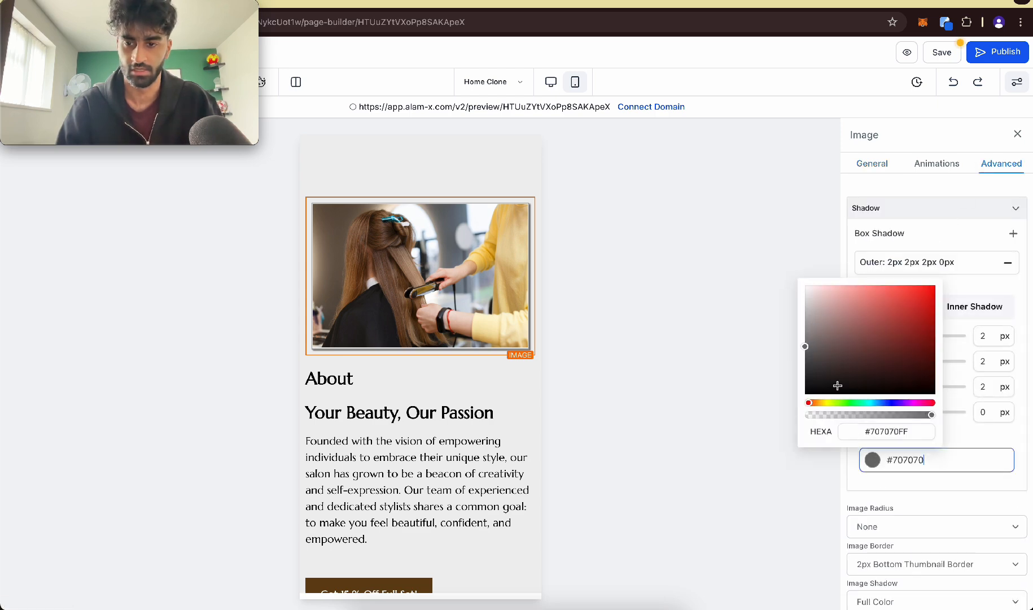
click(414, 488)
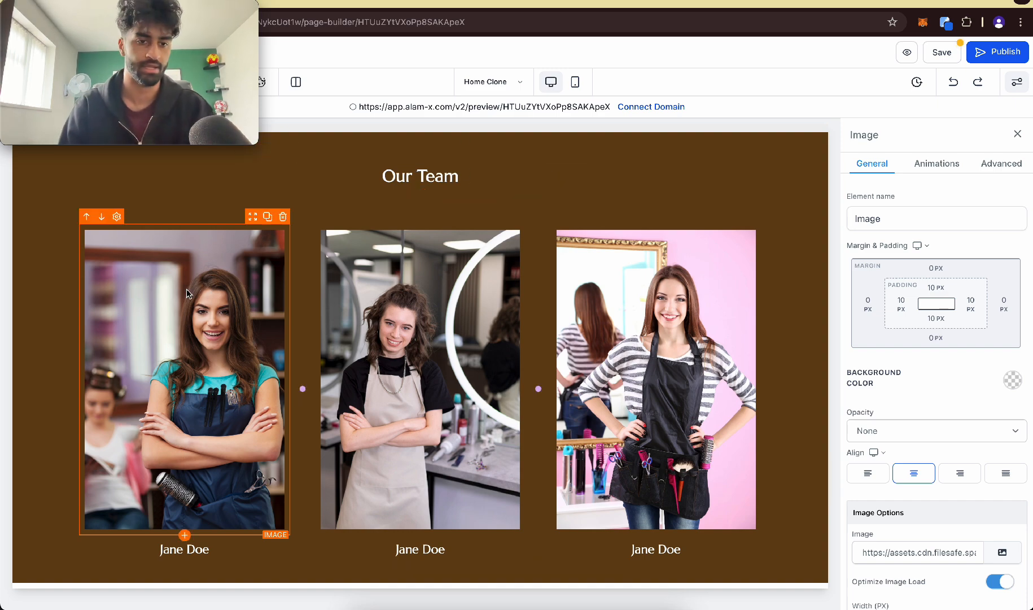
Step: Set the first Jane Doe team photo's width to 300 px in mobile view
scroll(down, 3)
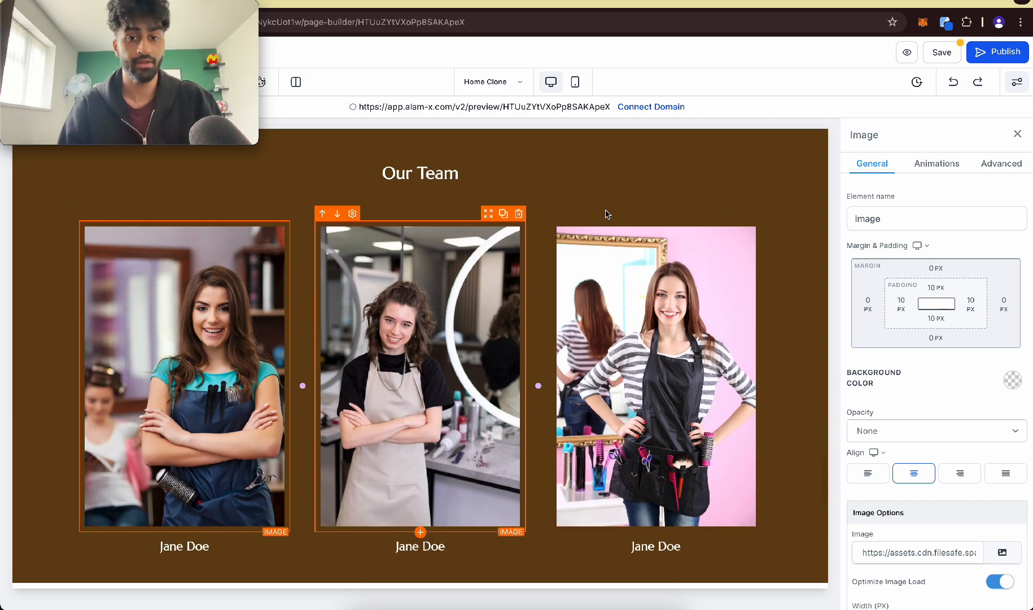
click(574, 81)
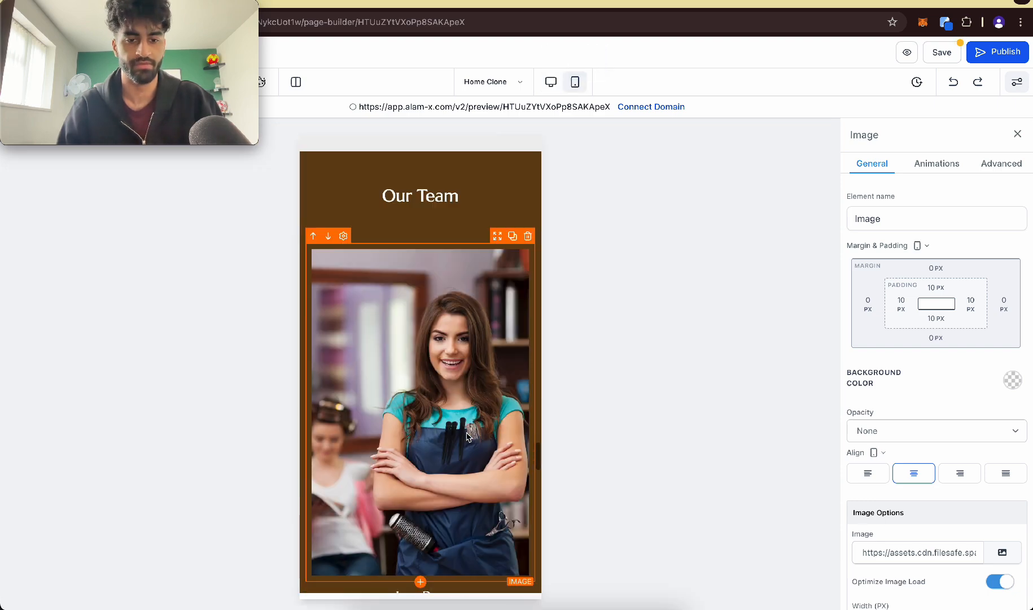
scroll(down, 3)
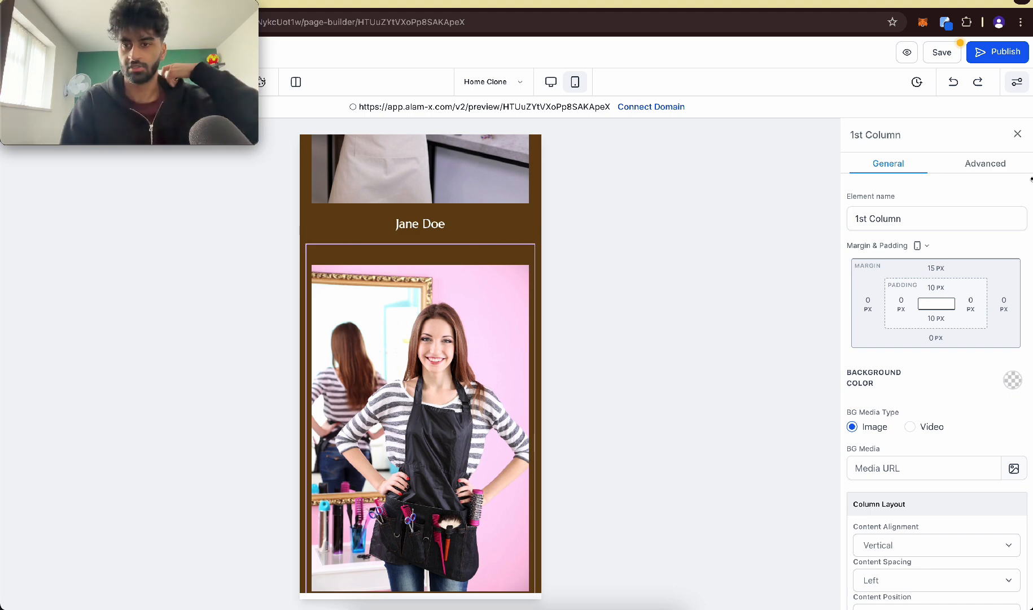
click(985, 164)
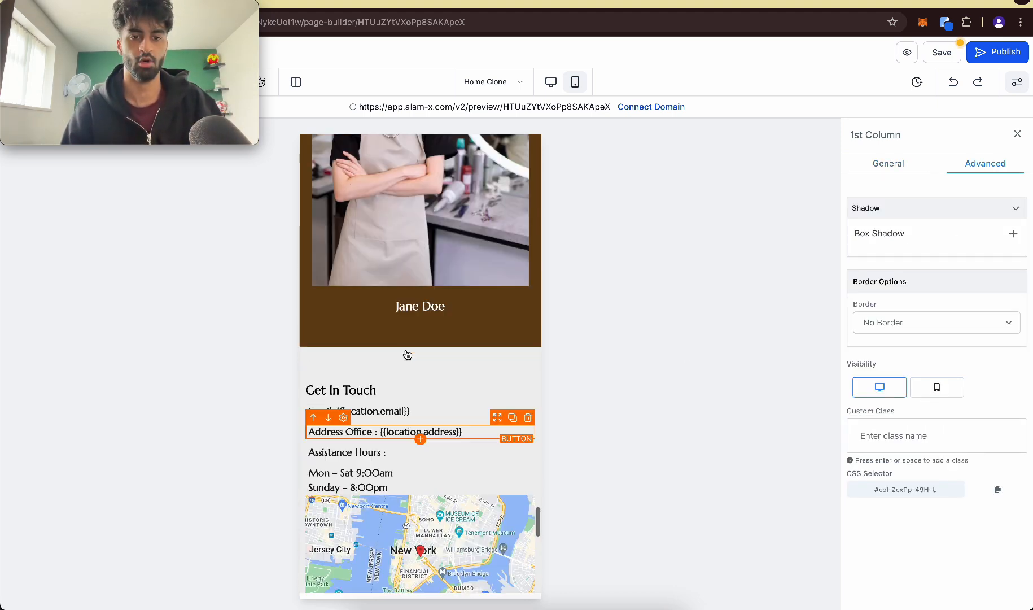
click(419, 236)
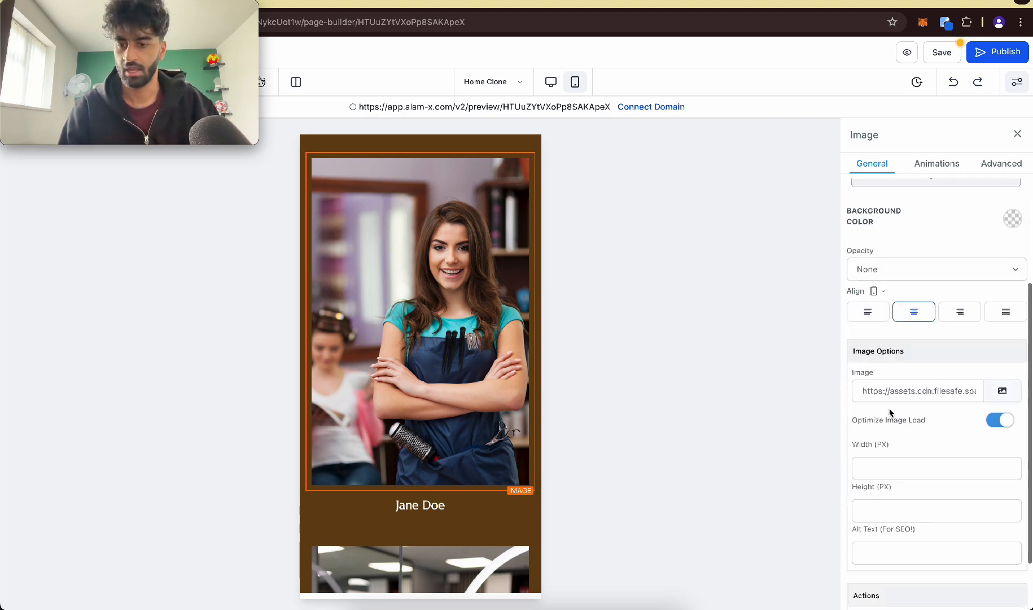
click(934, 419)
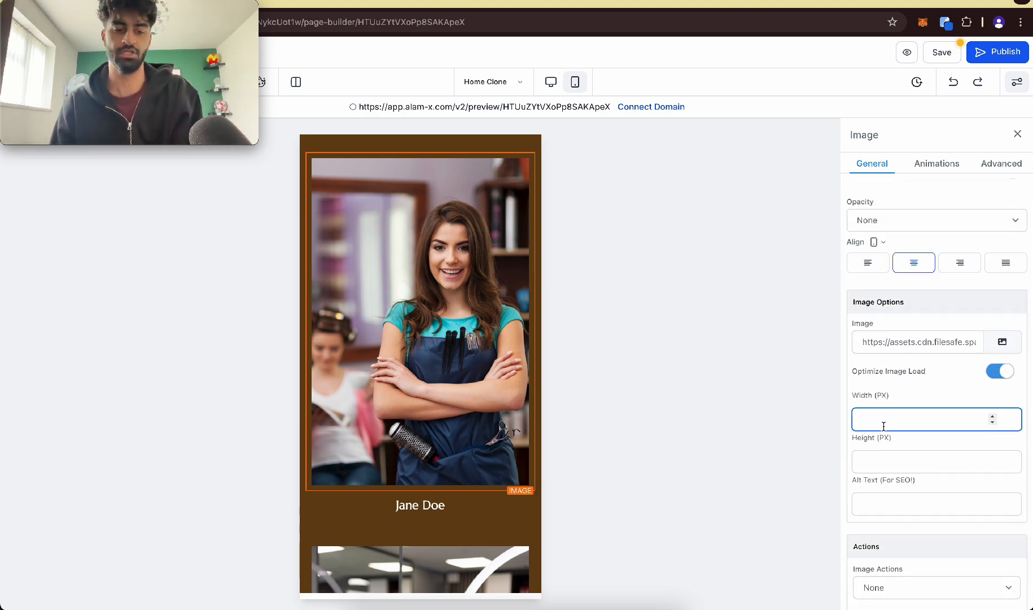
text(1)
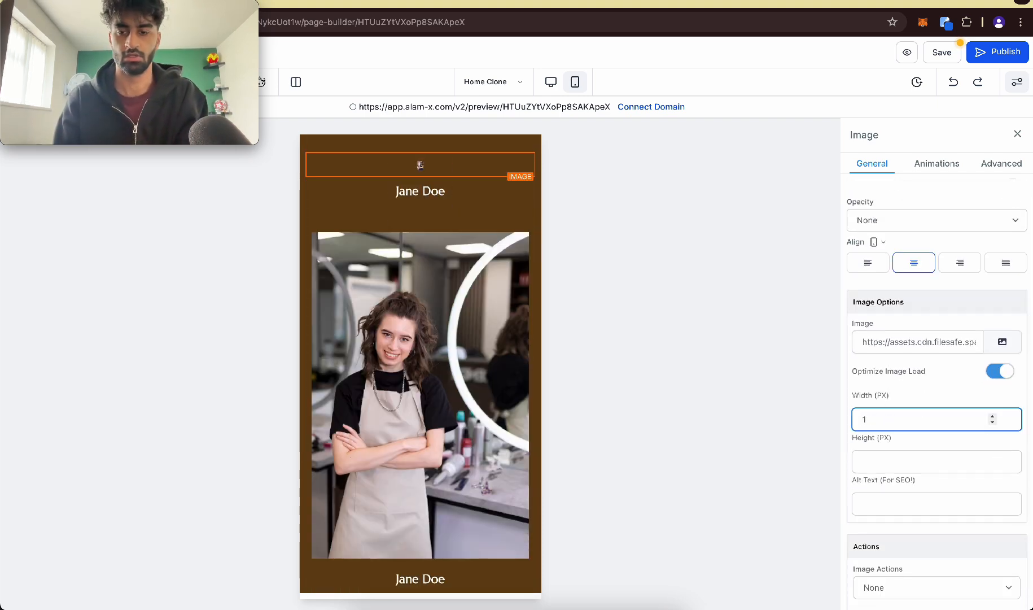
text(300)
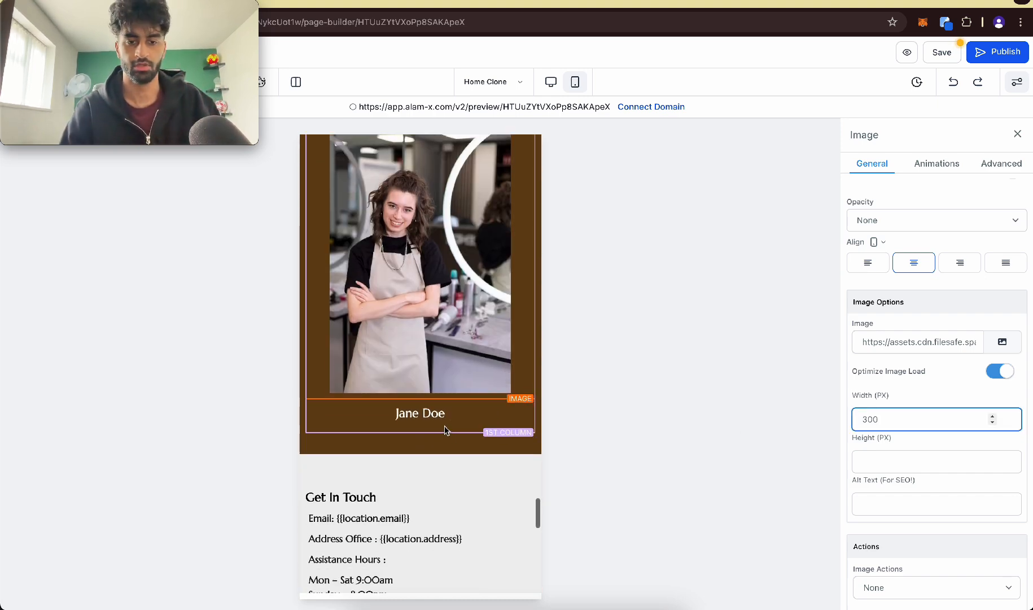
scroll(down, 3)
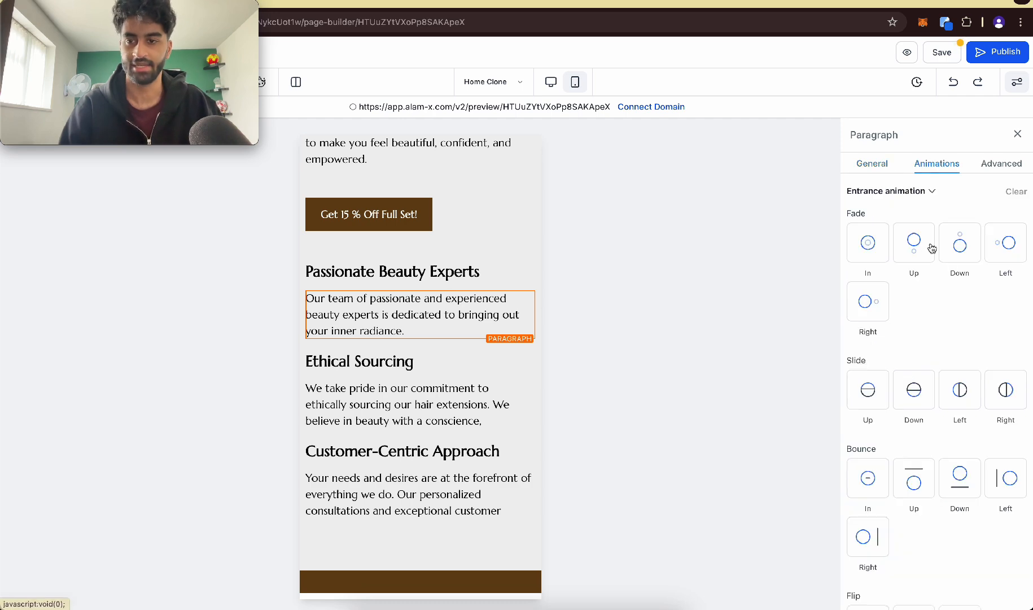
Step: Preview fade and light-speed entrances on the headline, then apply an infinite-loop bounce
click(913, 242)
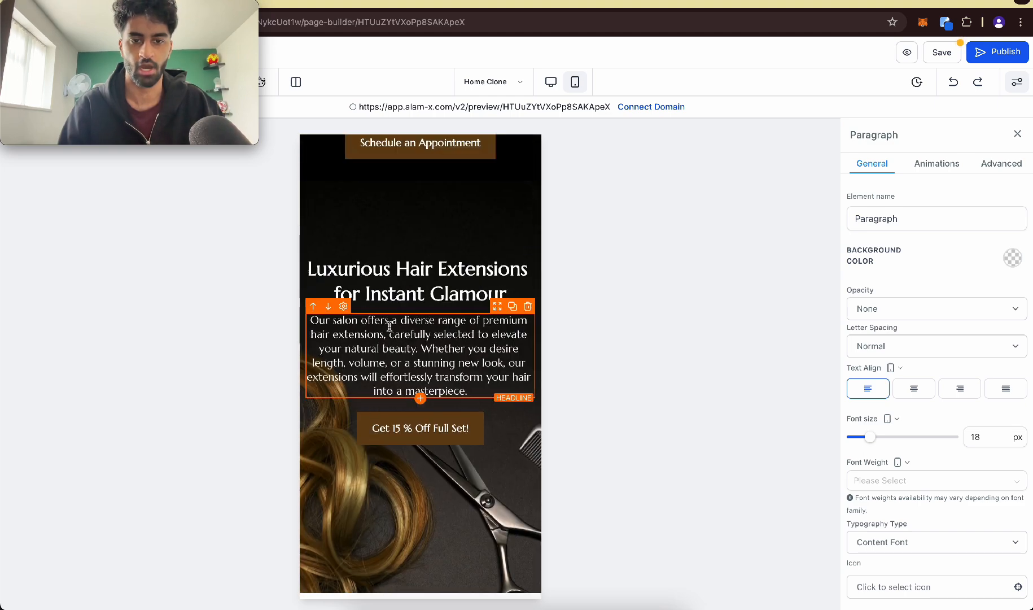
click(419, 281)
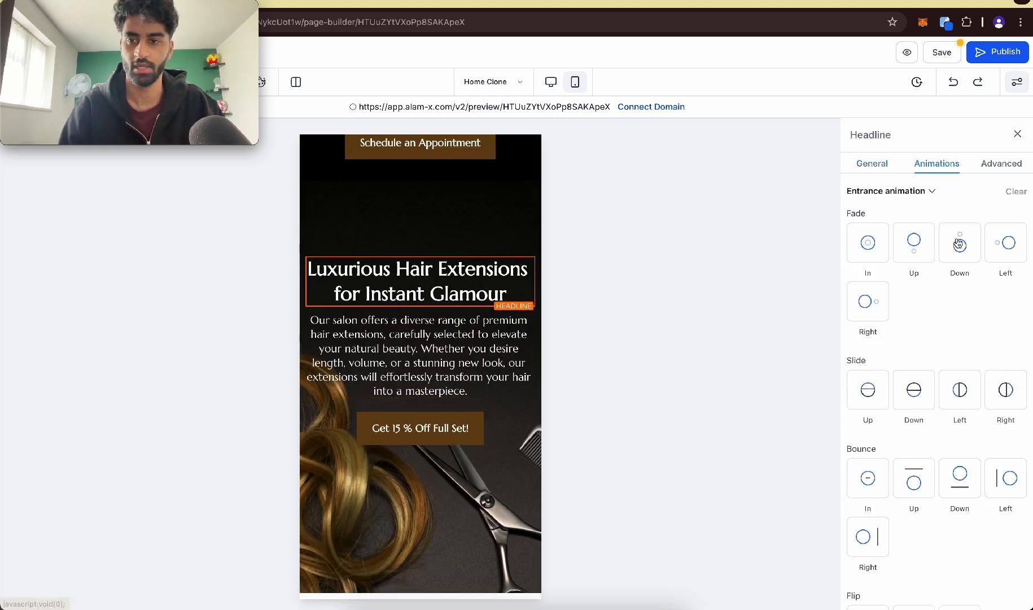
click(1004, 242)
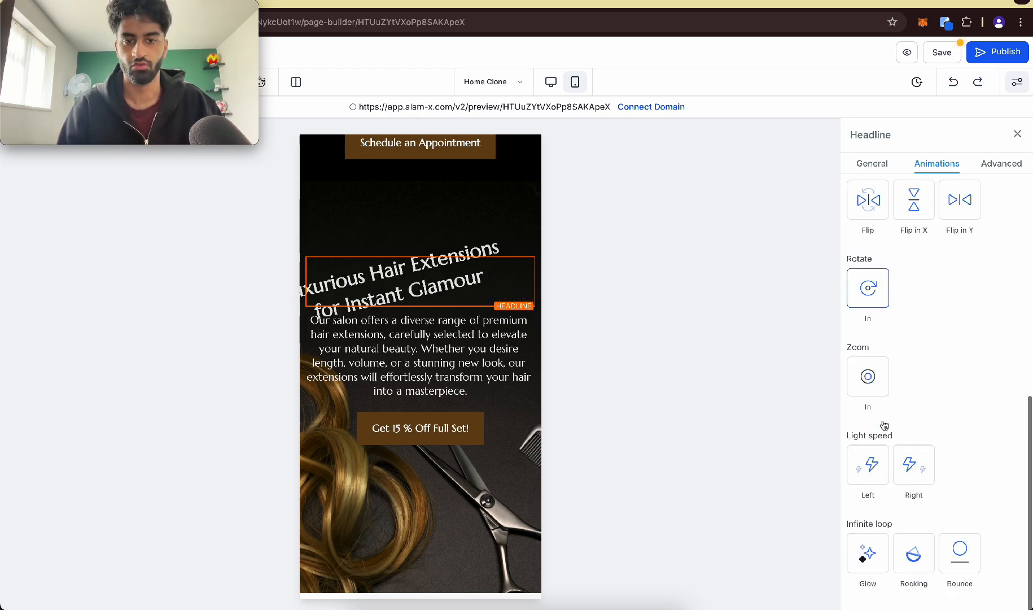
click(867, 463)
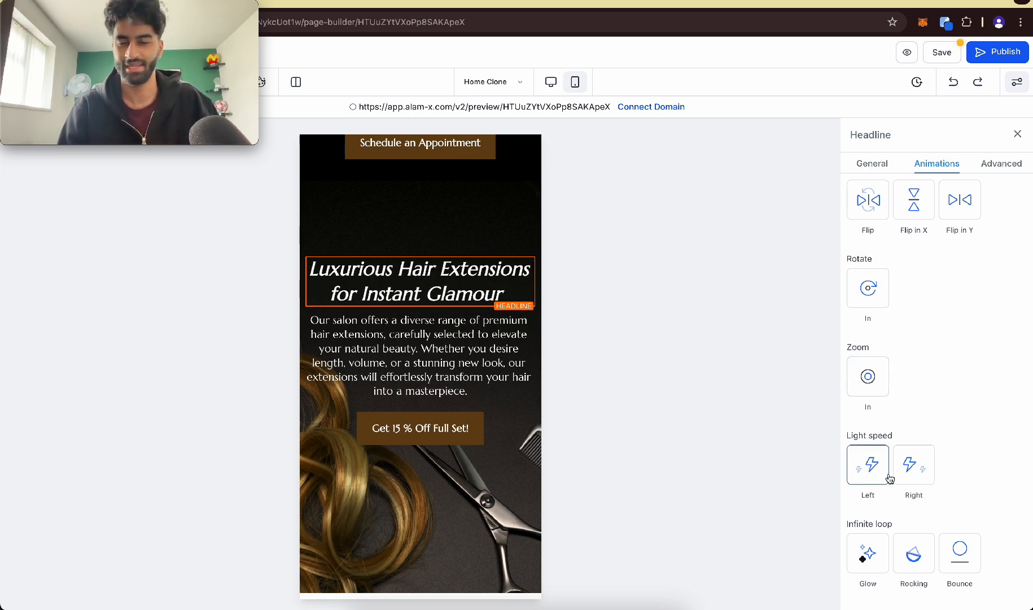
click(867, 552)
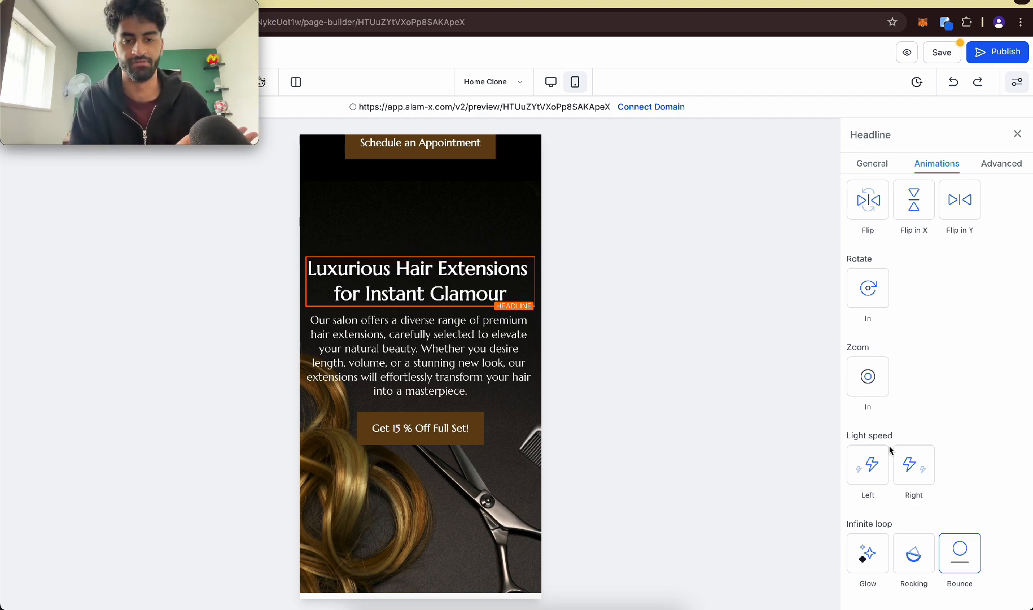
click(419, 282)
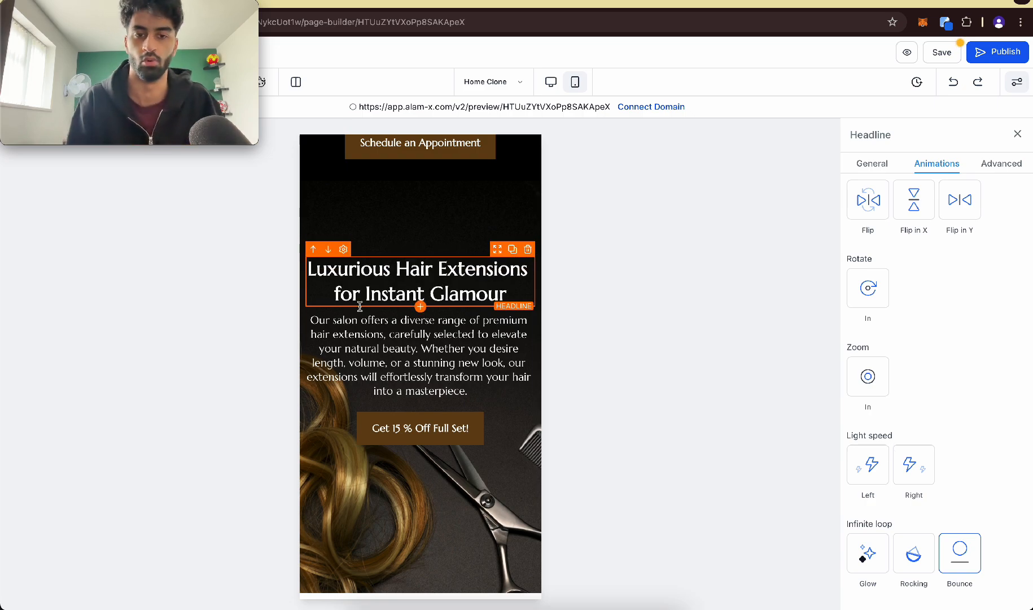